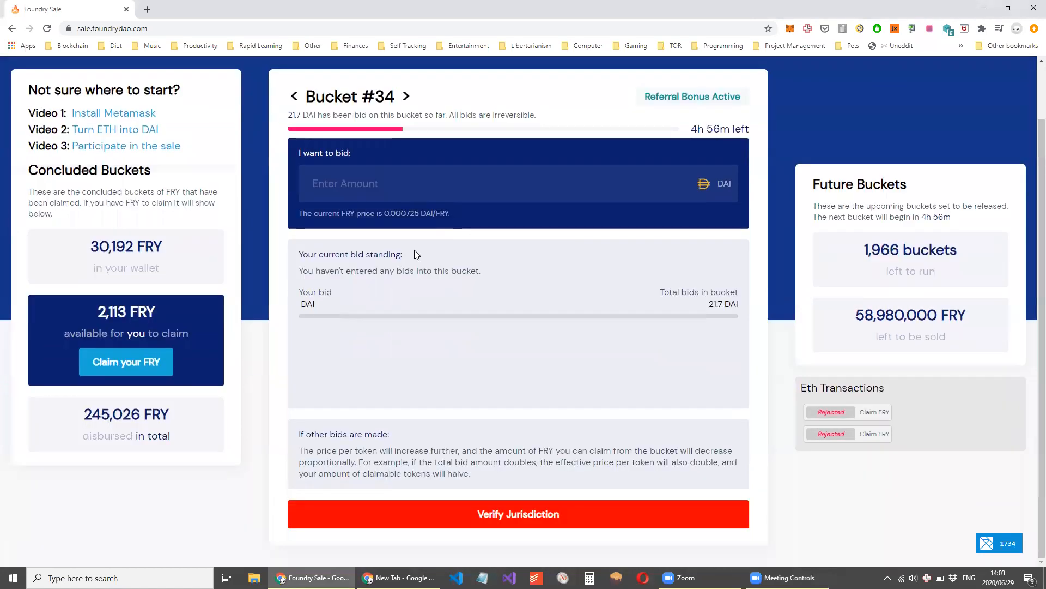
- Claim the 2,113 available FRY and confirm the MetaMask transaction with its 0.006685 ETH gas fee
{"action": "scroll", "scroll_direction": "up", "scroll_amount": 3}
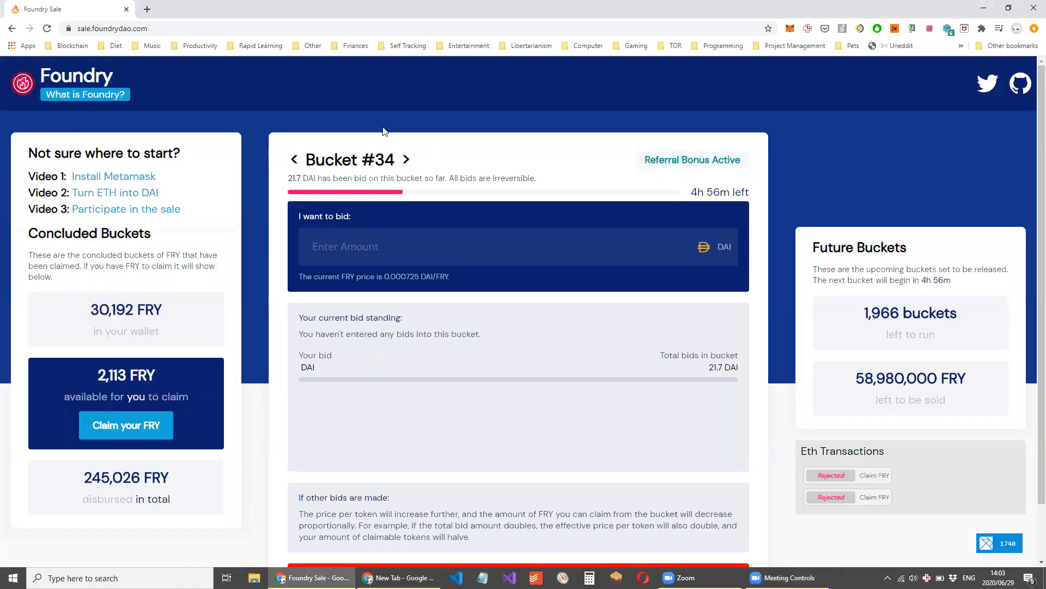
{"action": "mouse_move", "coordinate": [425, 189]}
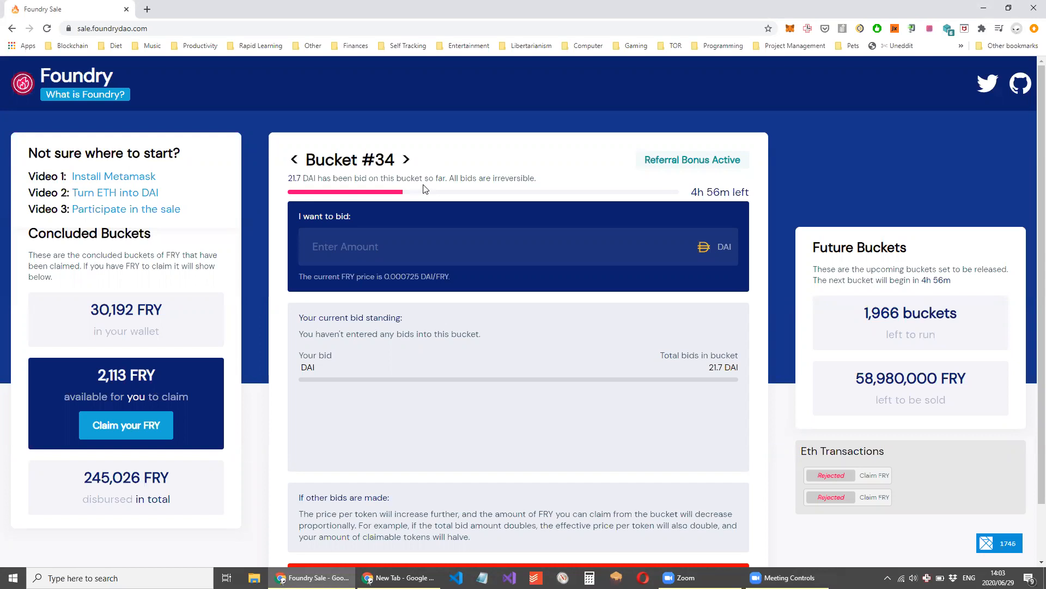
{"action": "mouse_move", "coordinate": [203, 321]}
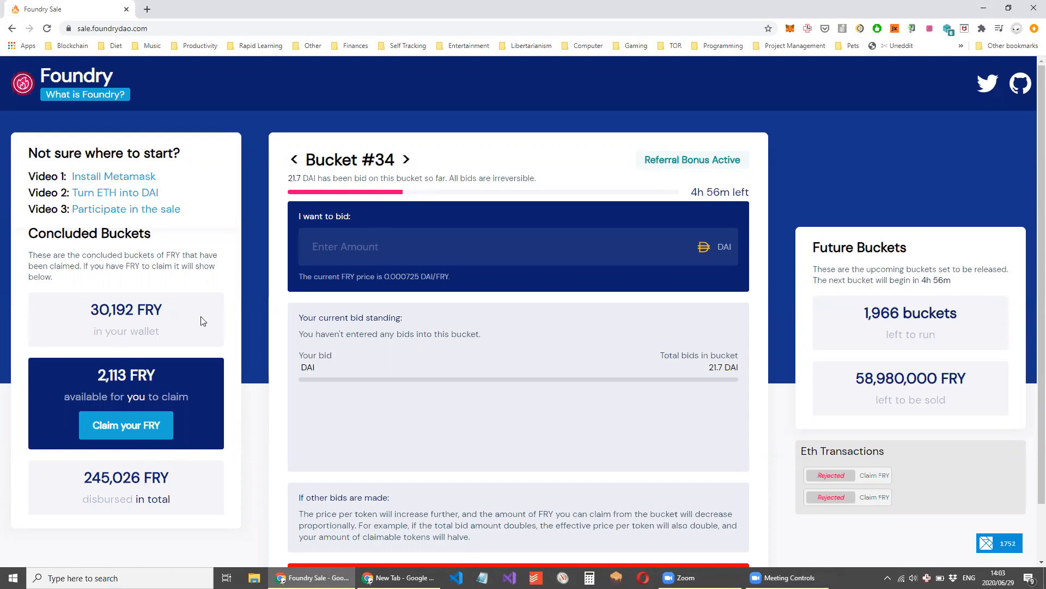
{"action": "mouse_move", "coordinate": [106, 334]}
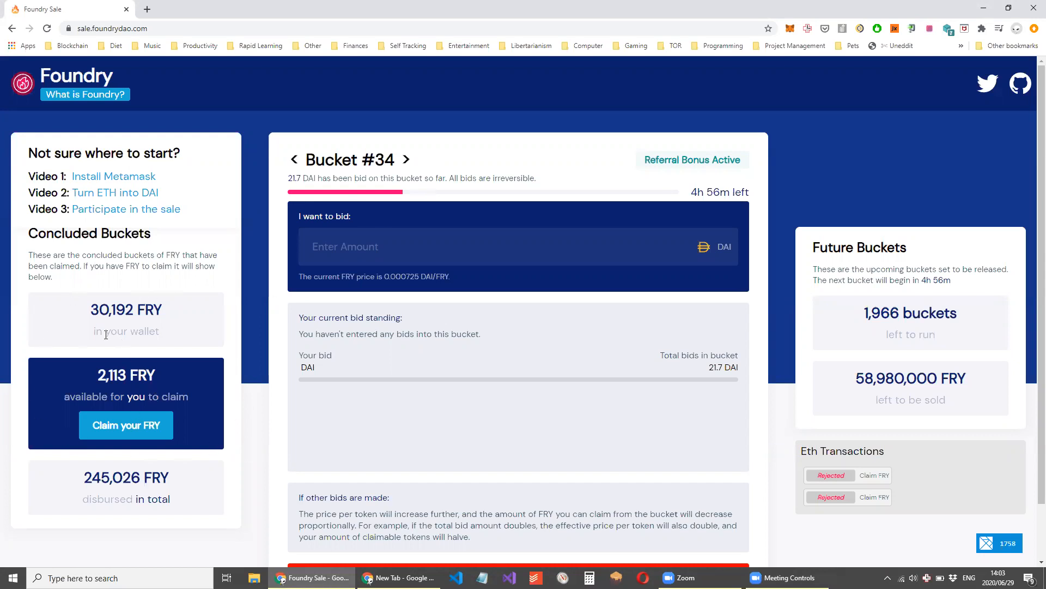
{"action": "mouse_move", "coordinate": [75, 285]}
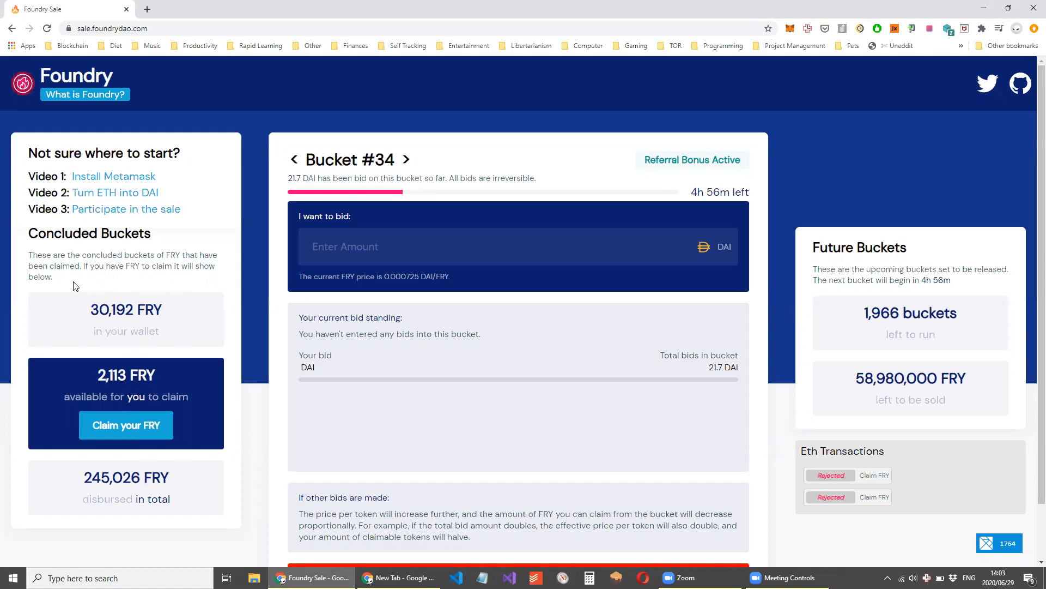
{"action": "mouse_move", "coordinate": [152, 390]}
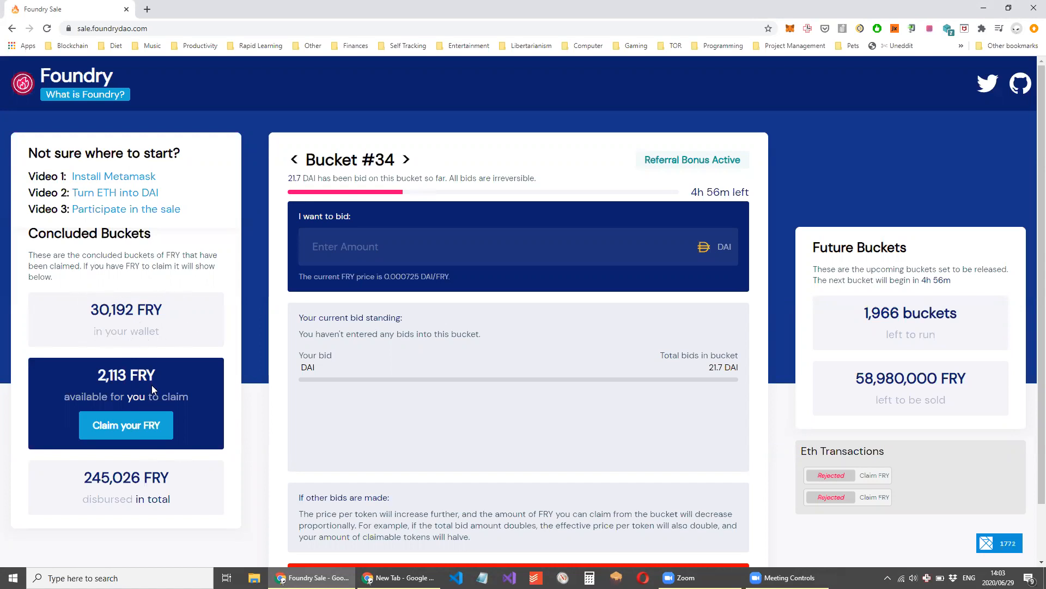
{"action": "mouse_move", "coordinate": [84, 354]}
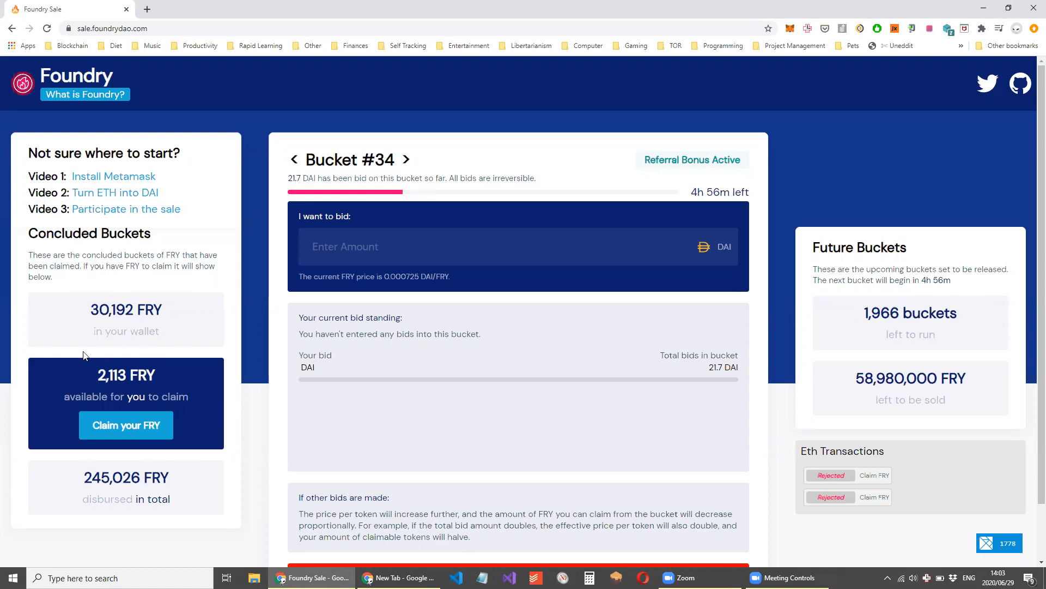
{"action": "mouse_move", "coordinate": [158, 392]}
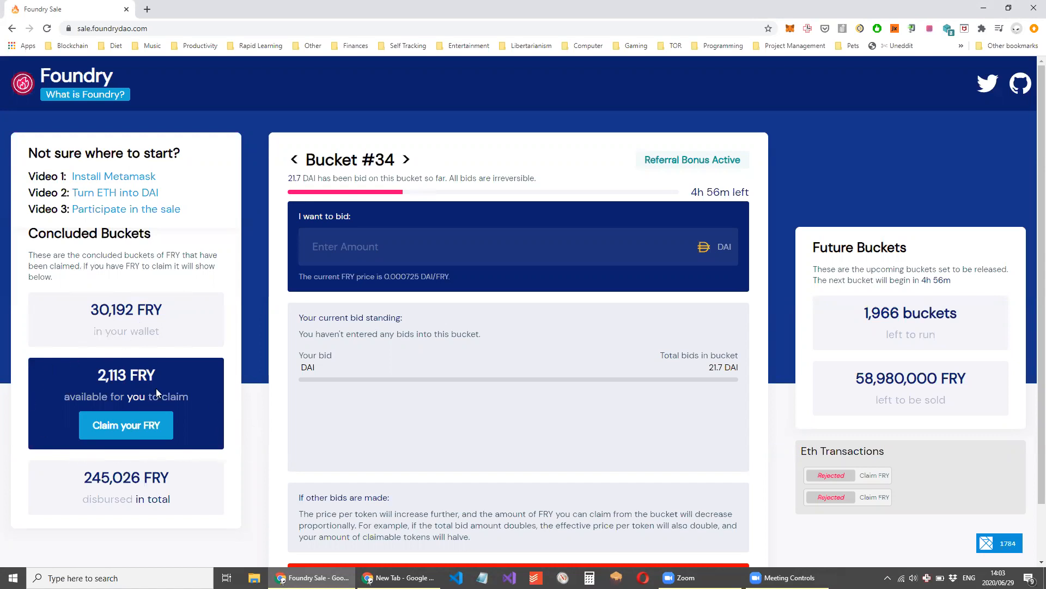
{"action": "mouse_move", "coordinate": [157, 384]}
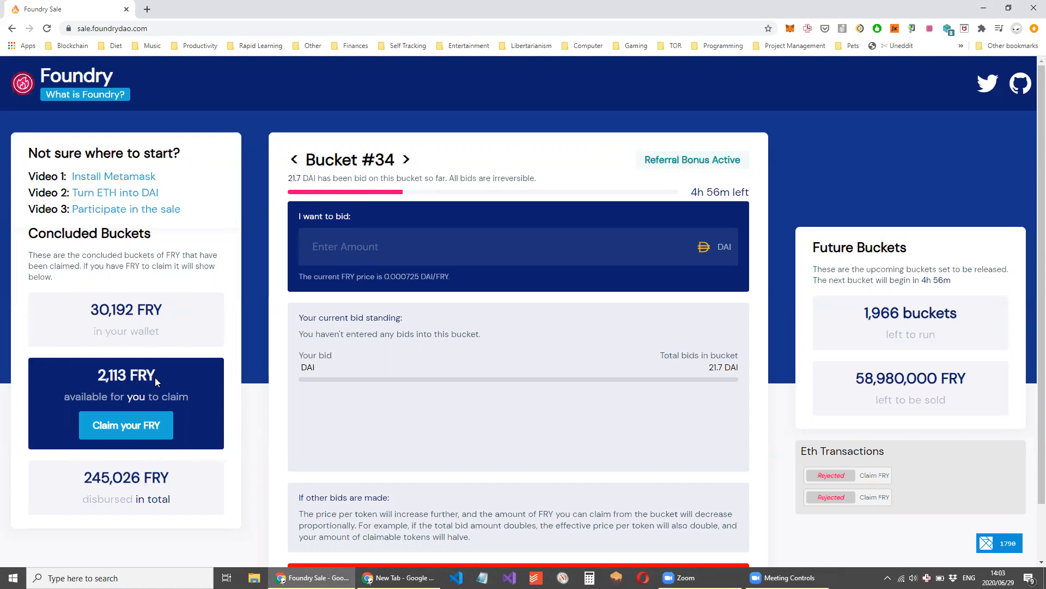
{"action": "mouse_move", "coordinate": [125, 425]}
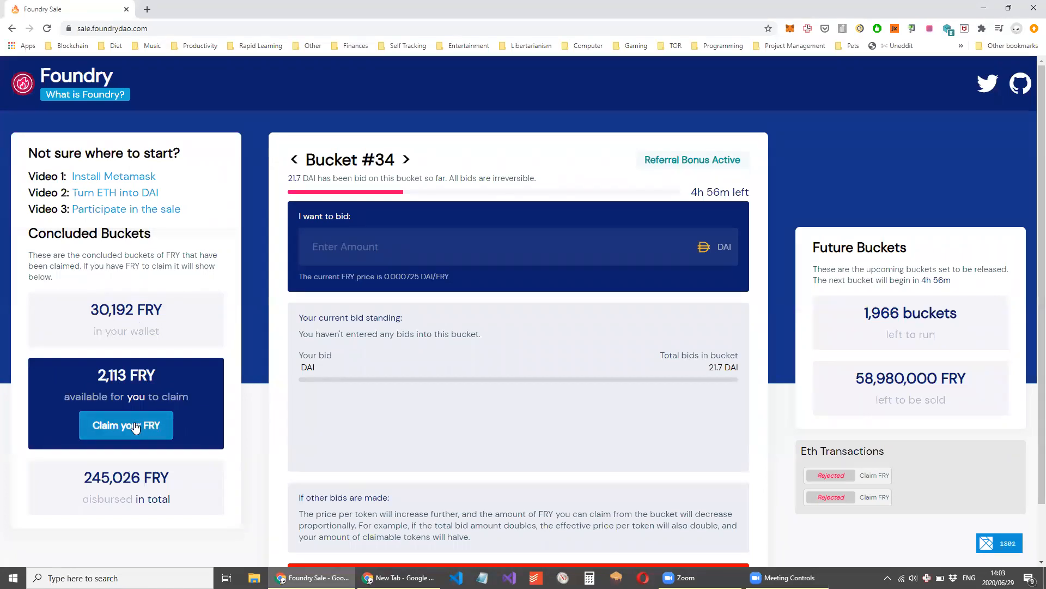
{"action": "left_click", "coordinate": [125, 425]}
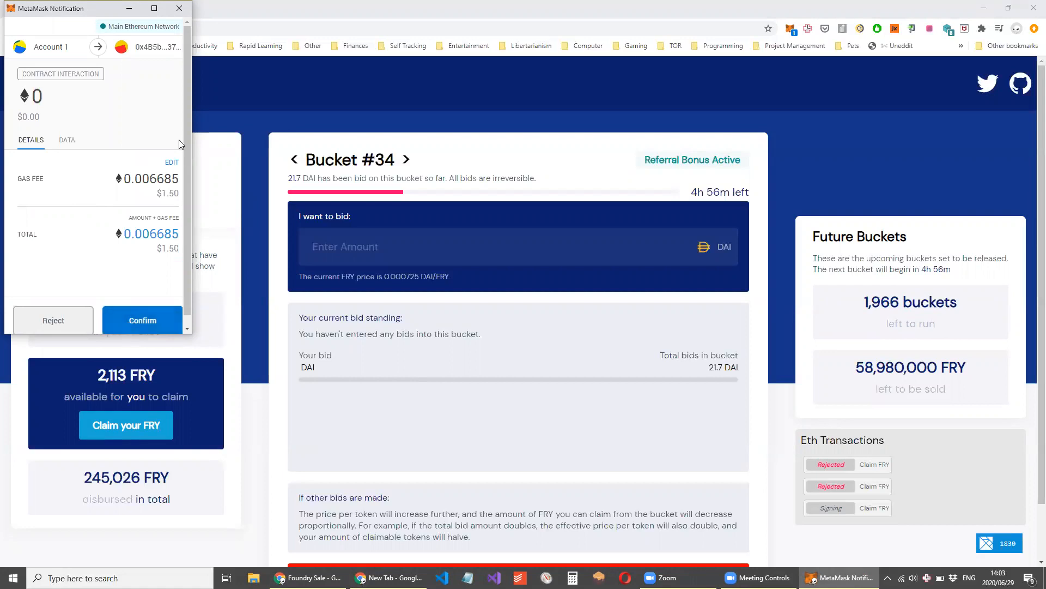
{"action": "mouse_move", "coordinate": [142, 320]}
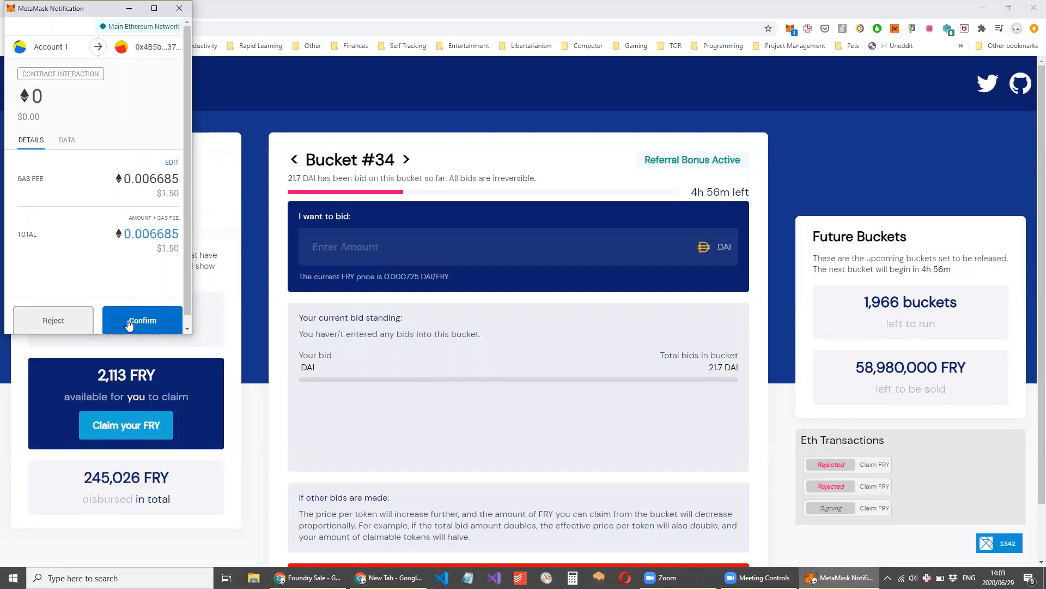
{"action": "mouse_move", "coordinate": [122, 308]}
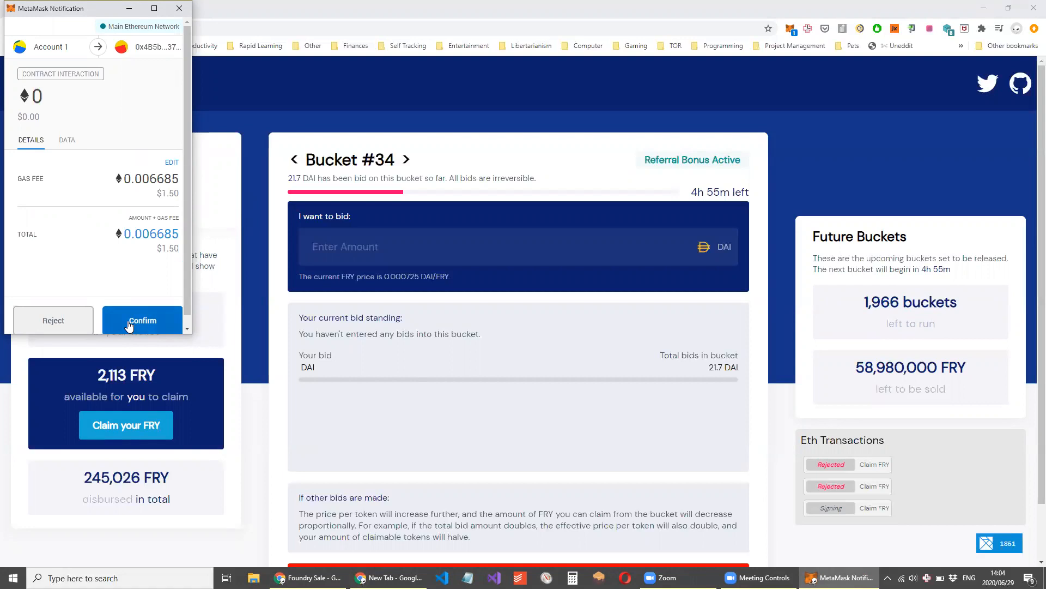
{"action": "left_click", "coordinate": [143, 321]}
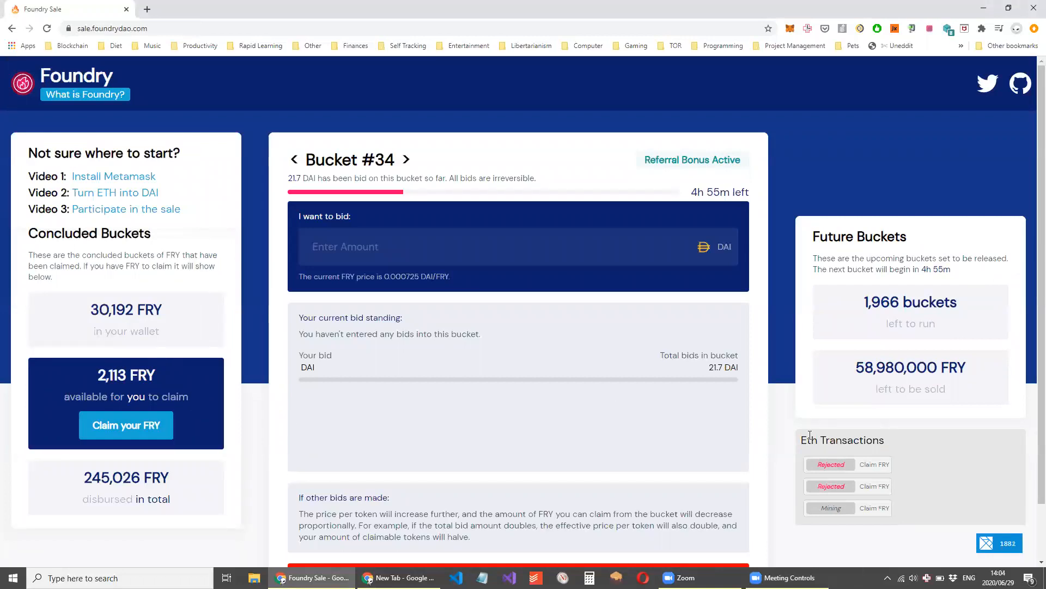
{"action": "mouse_move", "coordinate": [334, 436]}
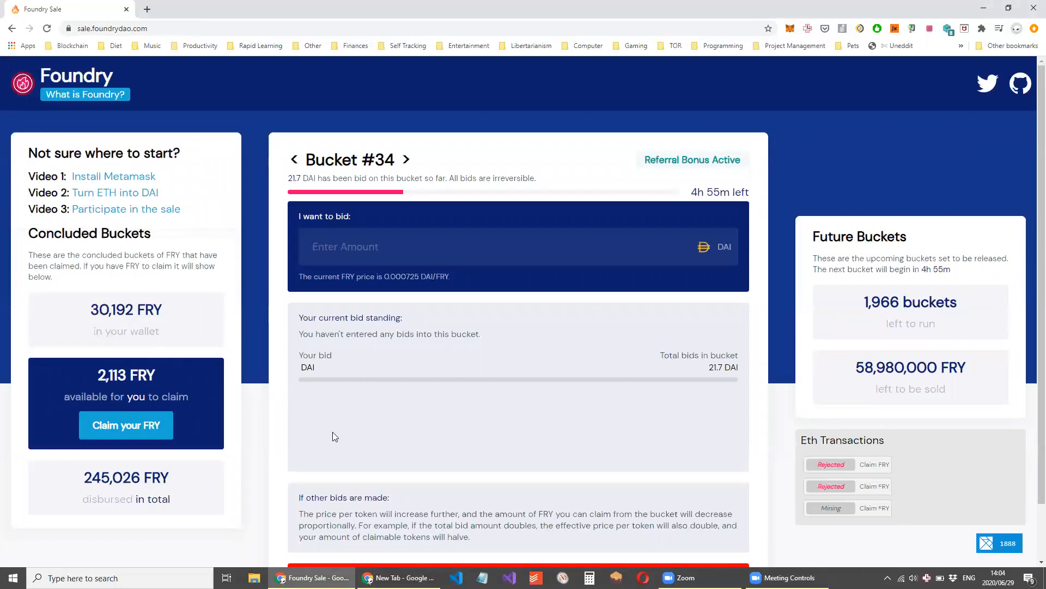
{"action": "mouse_move", "coordinate": [365, 410]}
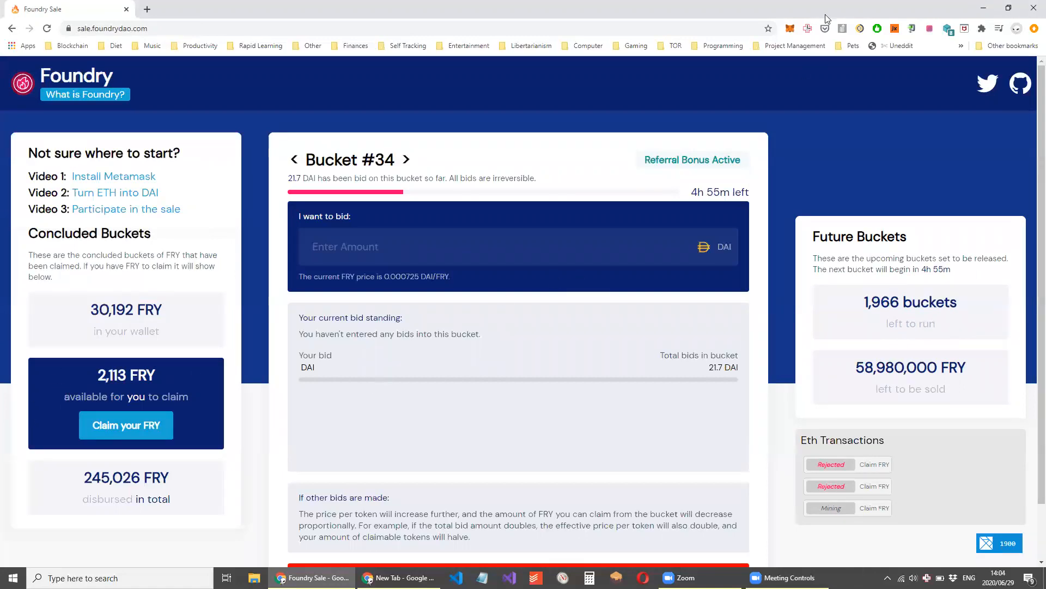
{"action": "mouse_move", "coordinate": [790, 28]}
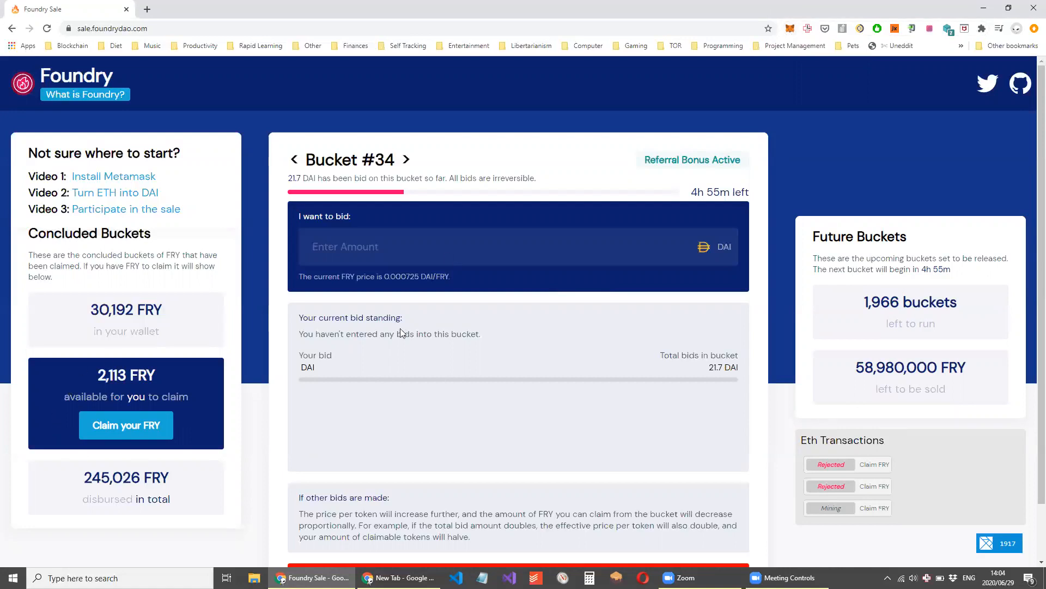
{"action": "mouse_move", "coordinate": [790, 28]}
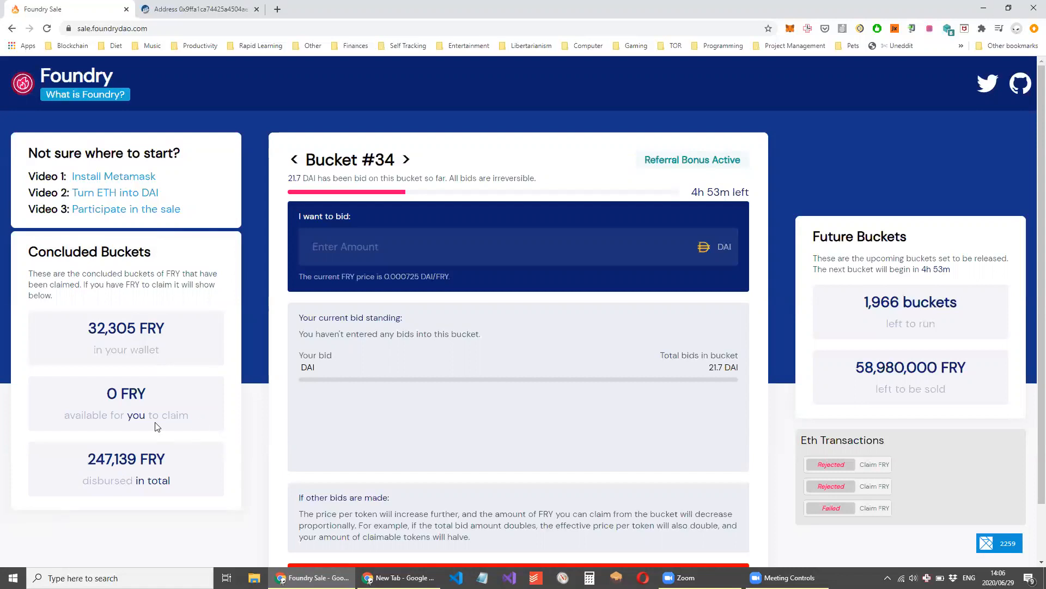
{"action": "mouse_move", "coordinate": [60, 372]}
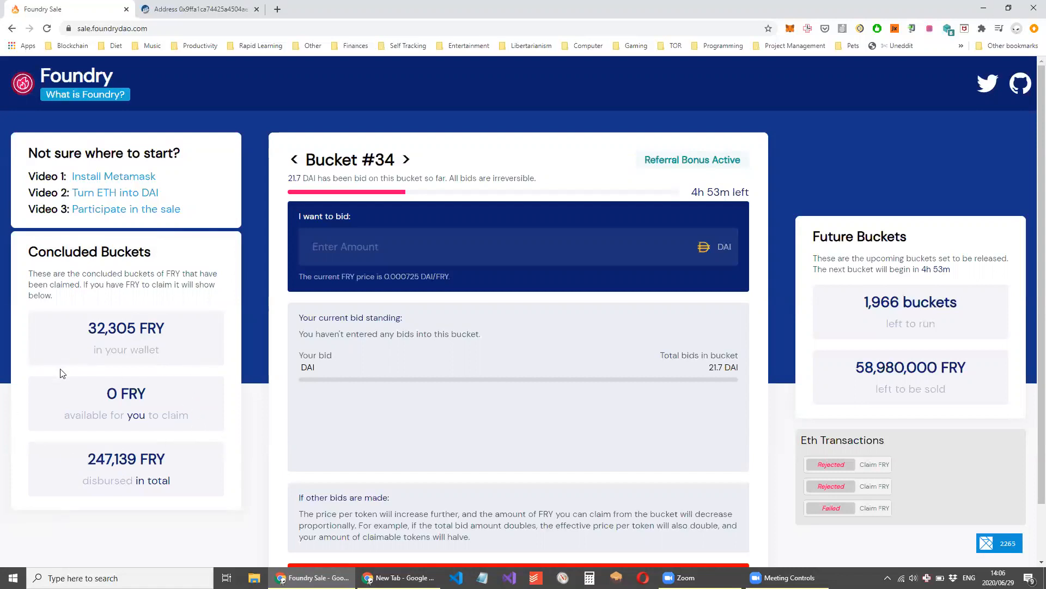
{"action": "mouse_move", "coordinate": [157, 413]}
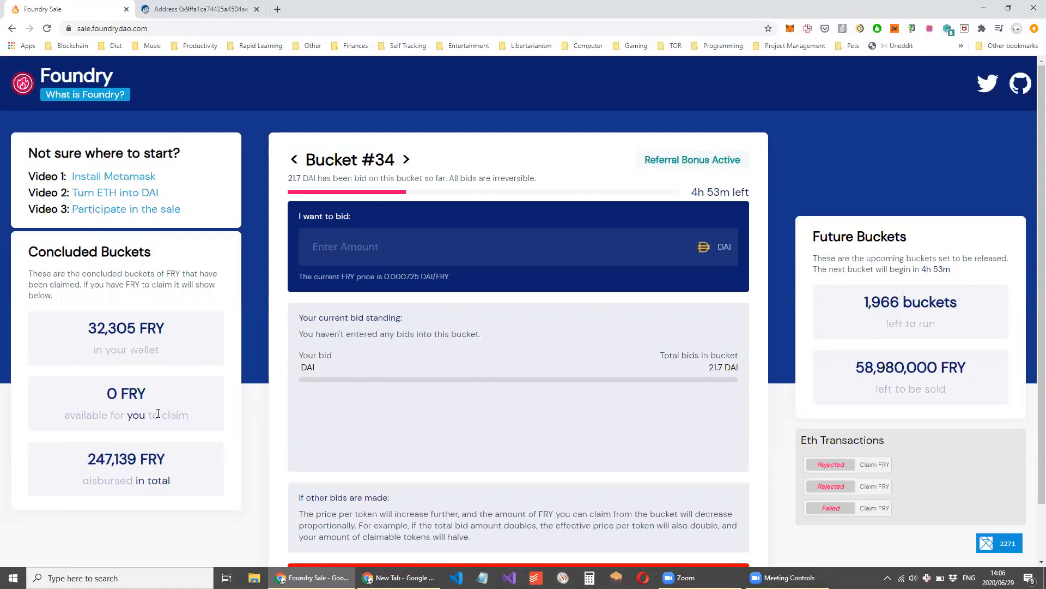
{"action": "mouse_move", "coordinate": [87, 333]}
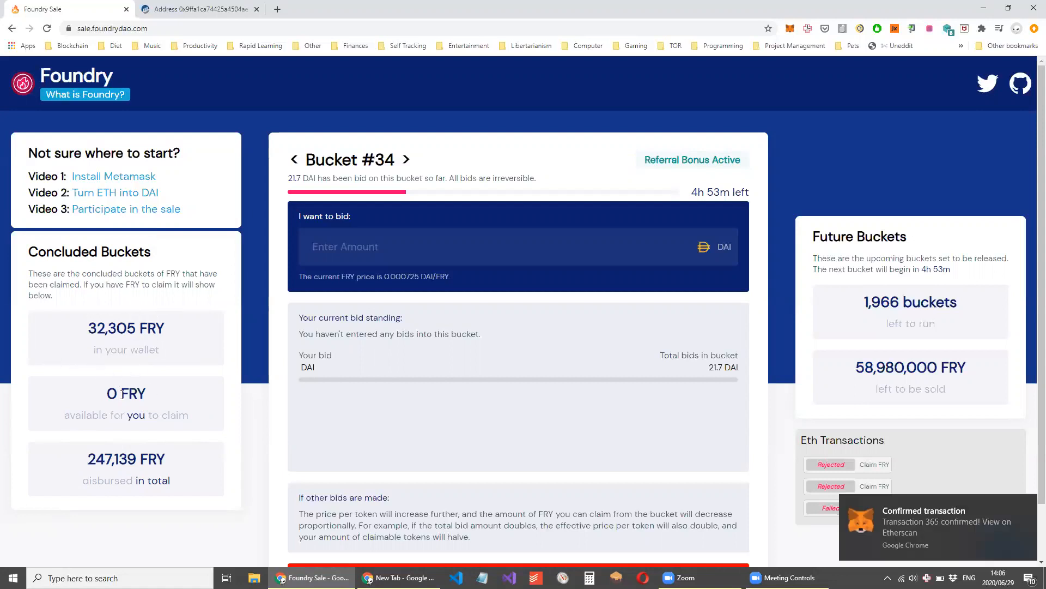
{"action": "mouse_move", "coordinate": [167, 406]}
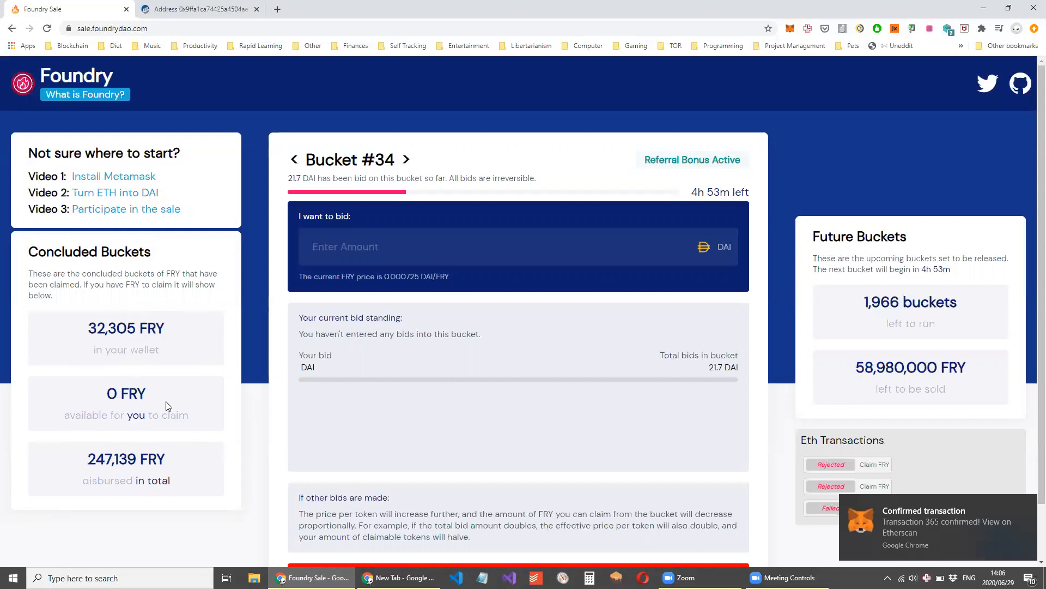